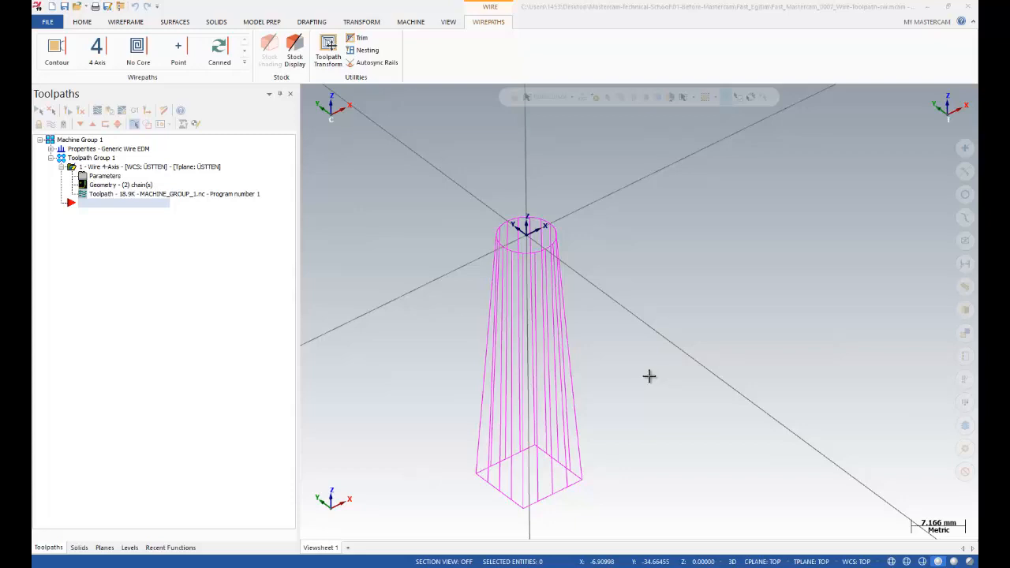
pyautogui.moveTo(603, 316)
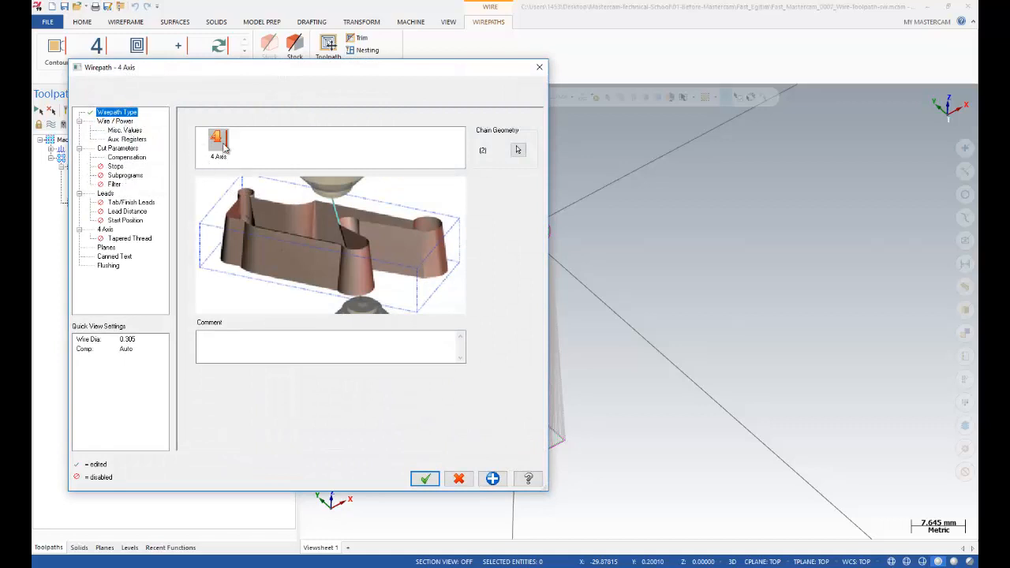
# - Accept the 4-axis wirepath settings and thread all chains despite the warning
pyautogui.click(425, 479)
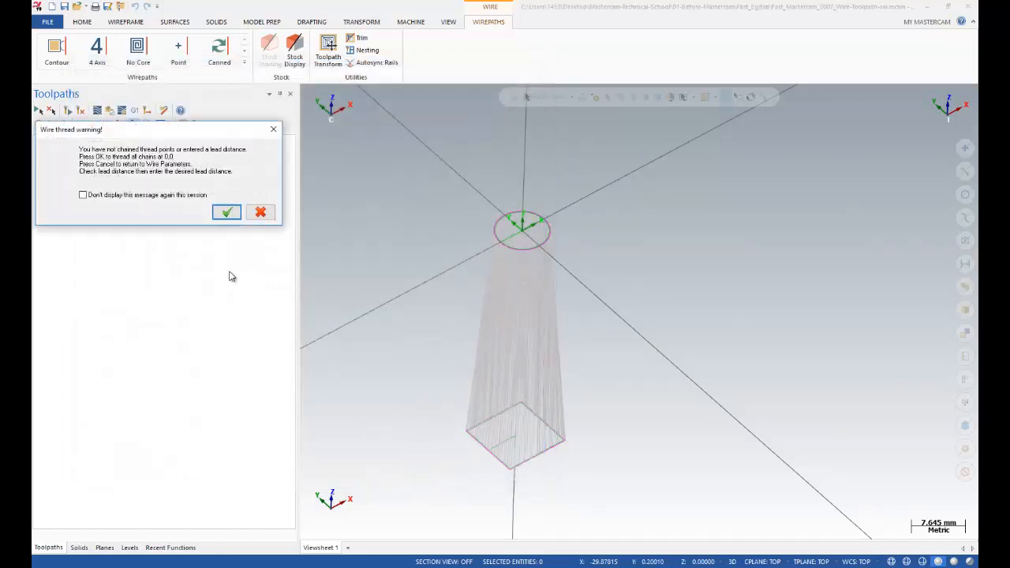
pyautogui.click(227, 211)
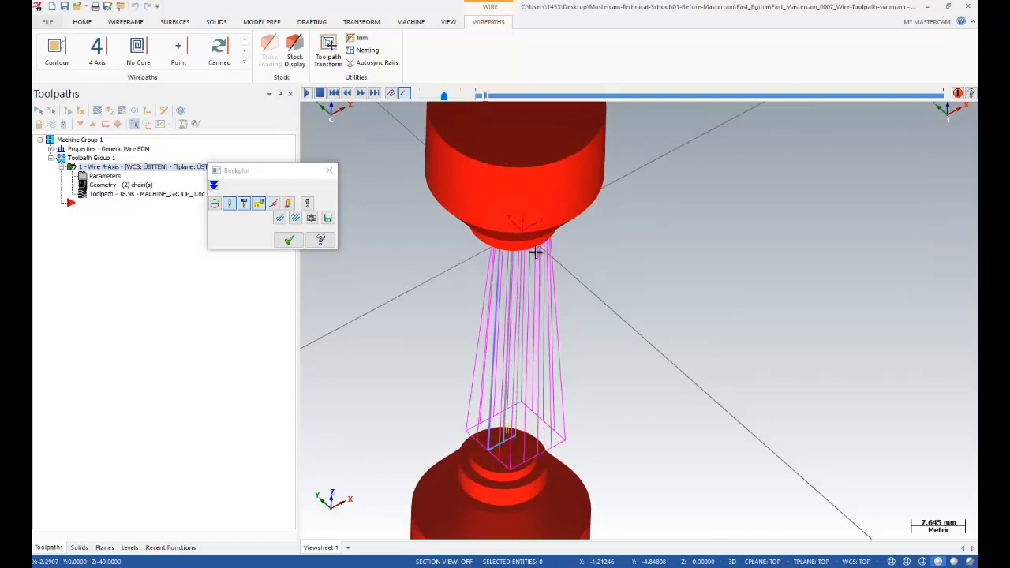
# - Play the backplot of the square-to-circle wire taper
pyautogui.click(258, 204)
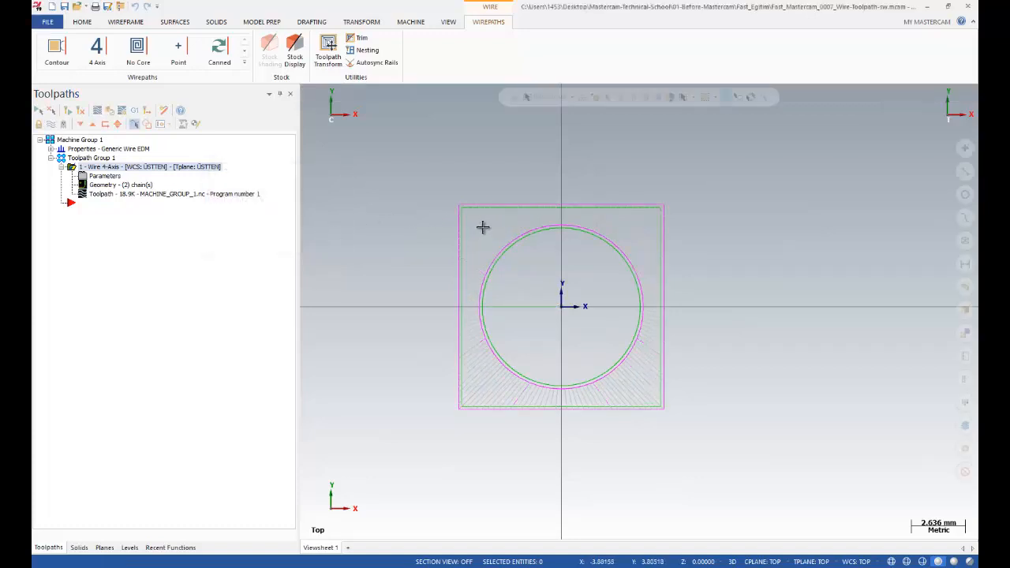
pyautogui.moveTo(634, 229)
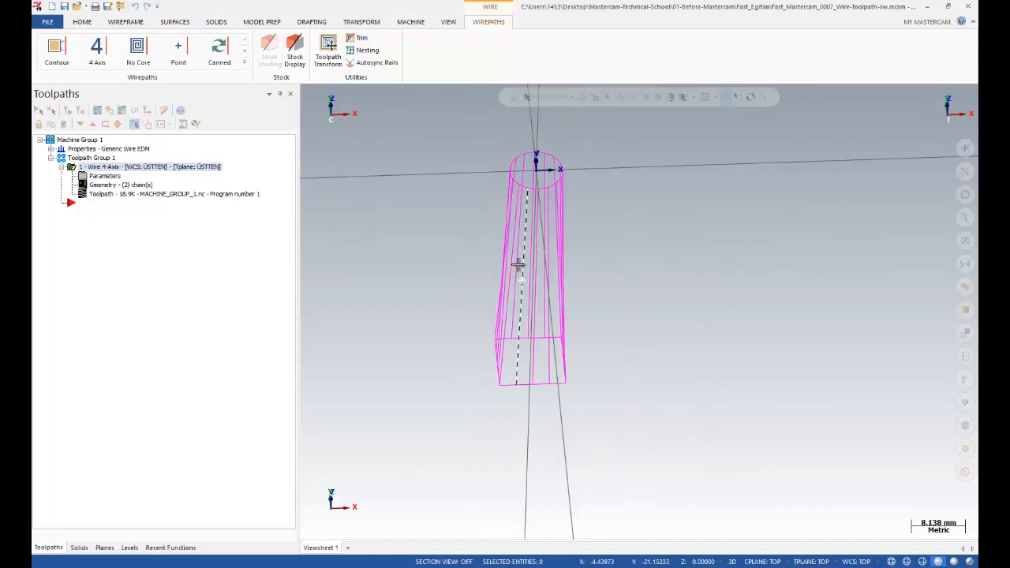
# - Orbit the view to inspect the tapered 4-axis toolpath
pyautogui.moveTo(521, 277); pyautogui.dragTo(561, 264)
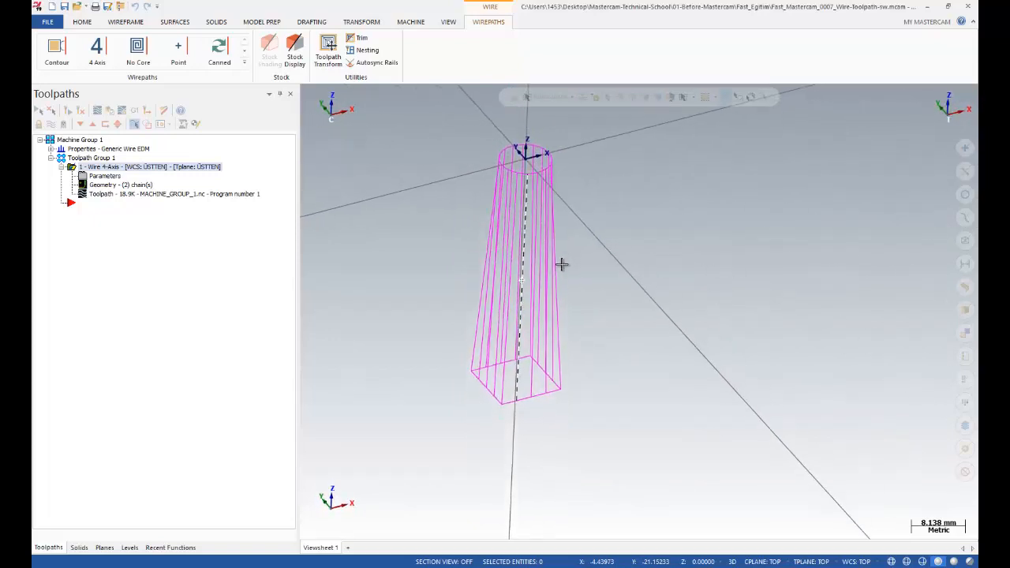
pyautogui.moveTo(562, 265); pyautogui.dragTo(564, 334)
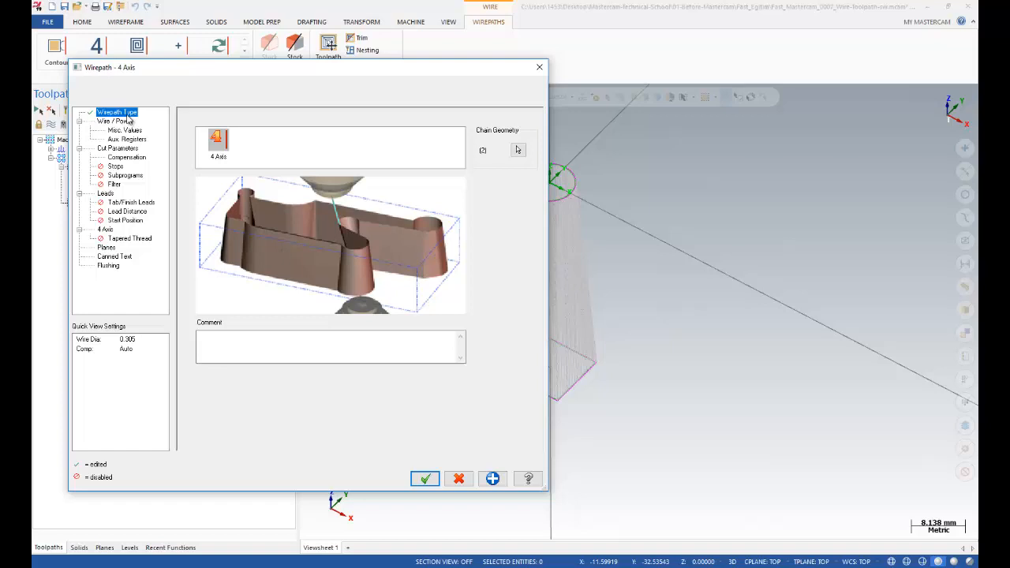
# - Review the Wire/Power, Cut Parameters, Compensation and 4 Axis pages, then accept
pyautogui.click(117, 121)
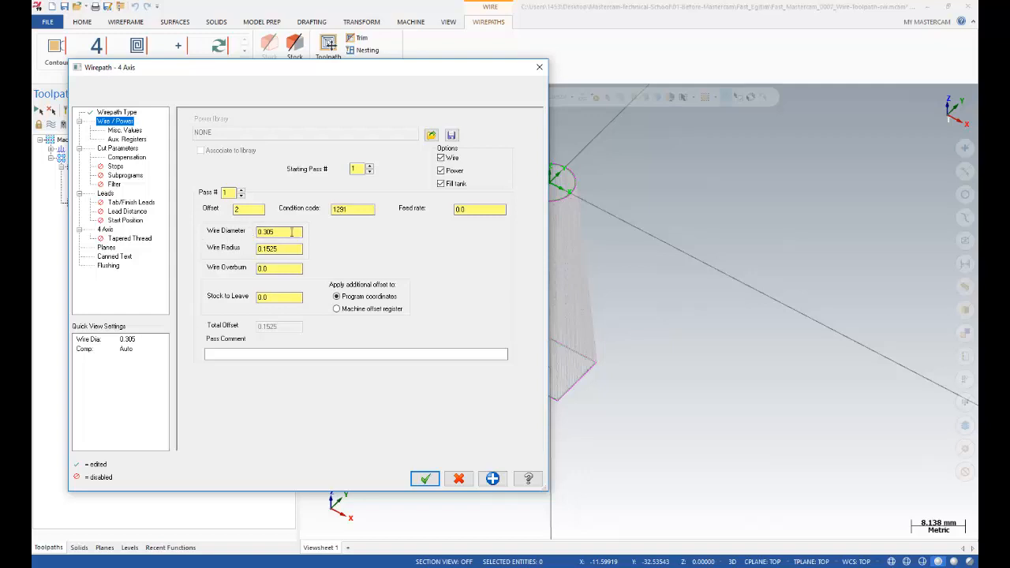
pyautogui.click(119, 148)
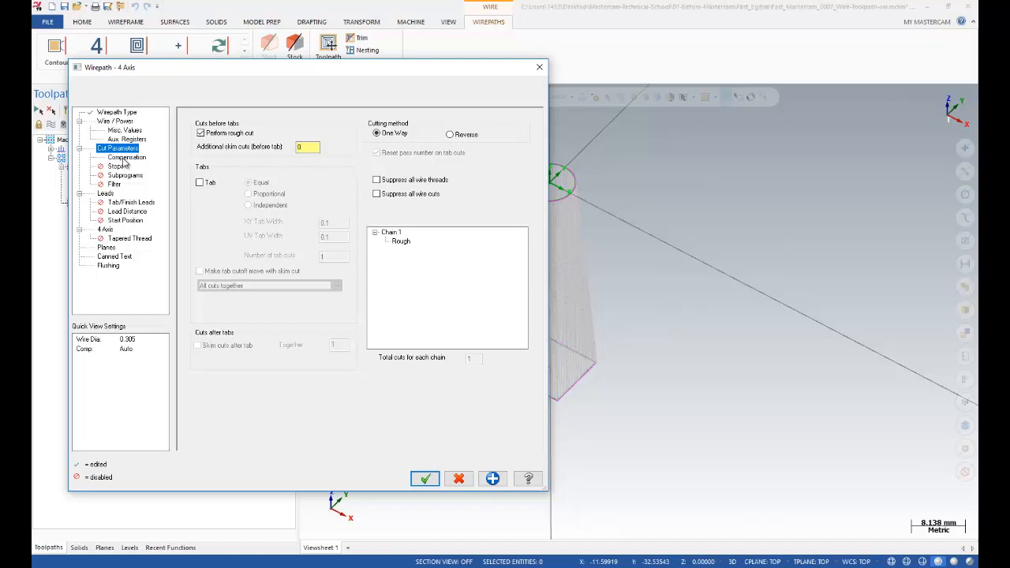
pyautogui.click(127, 157)
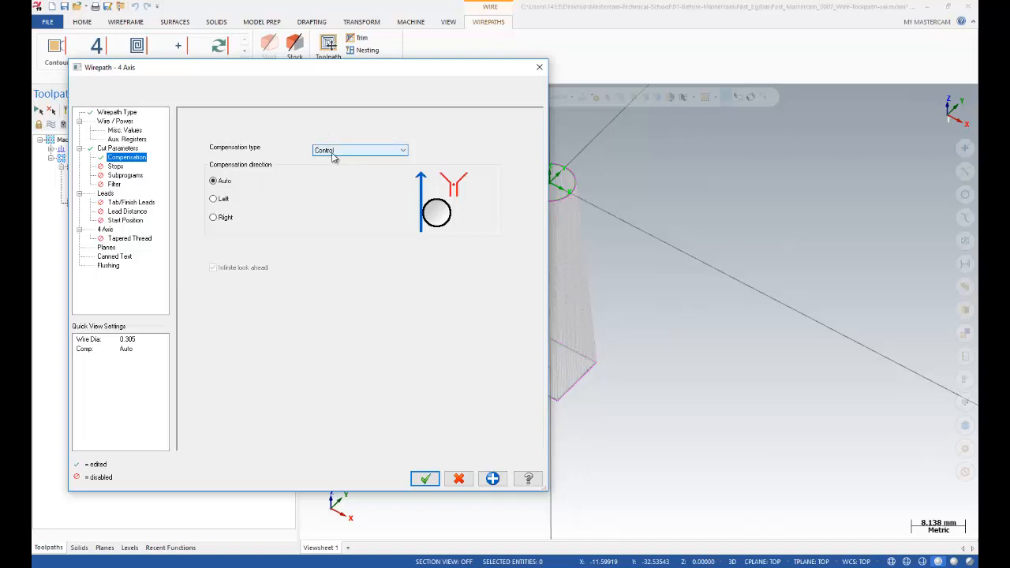
pyautogui.click(105, 229)
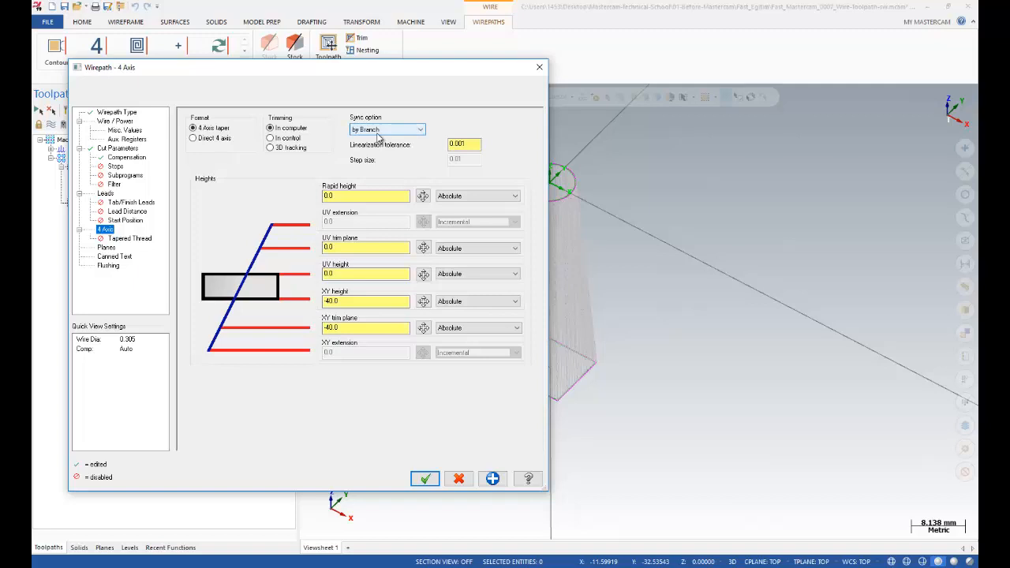
pyautogui.moveTo(375, 138)
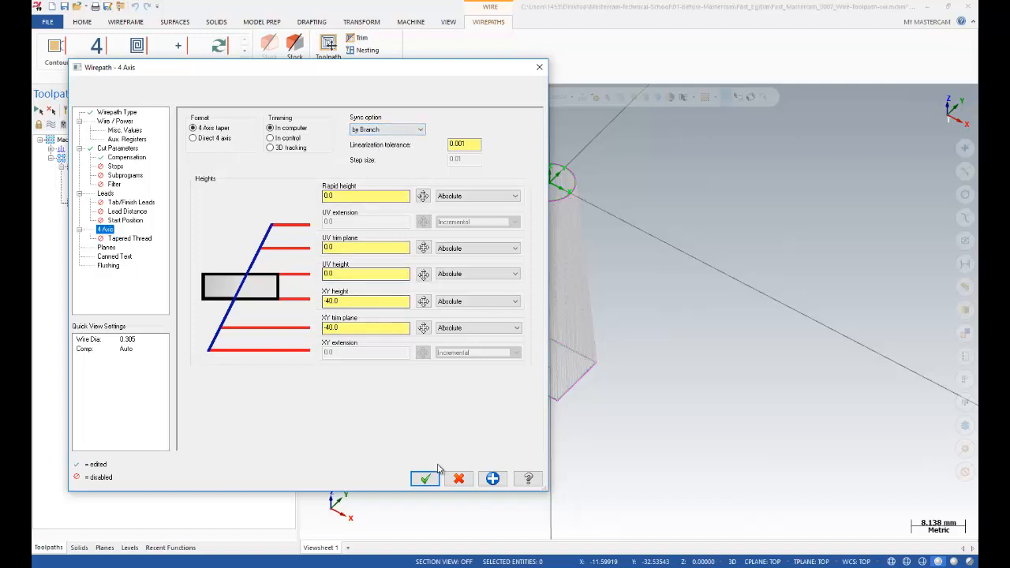
pyautogui.click(425, 479)
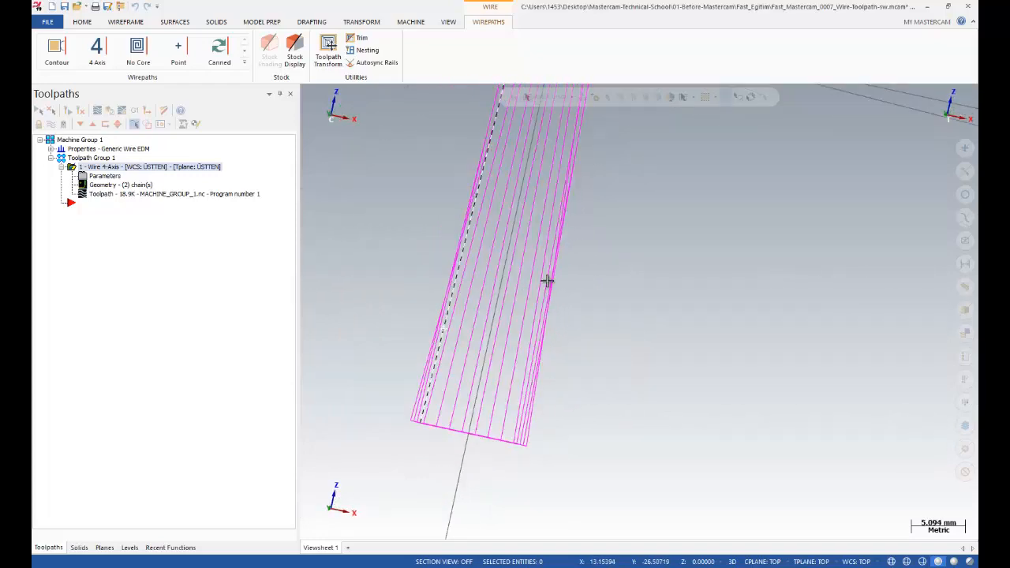
pyautogui.moveTo(547, 281); pyautogui.dragTo(397, 334)
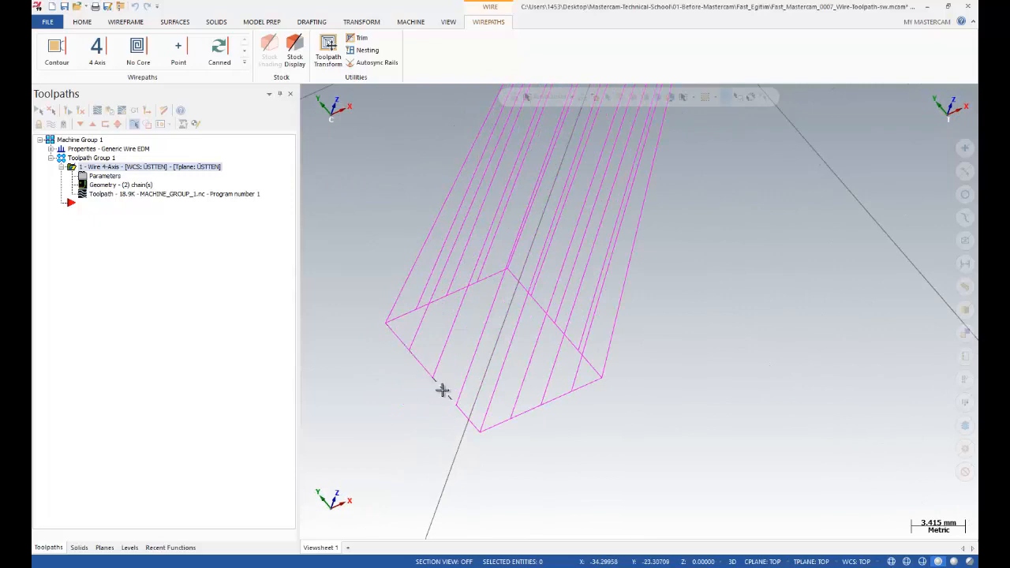
pyautogui.moveTo(419, 371)
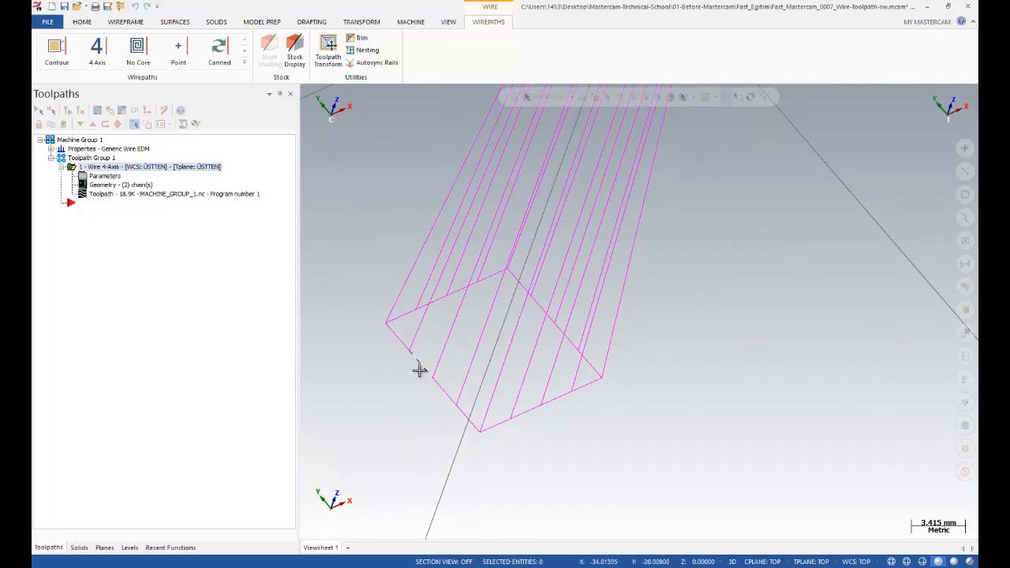
pyautogui.moveTo(394, 400)
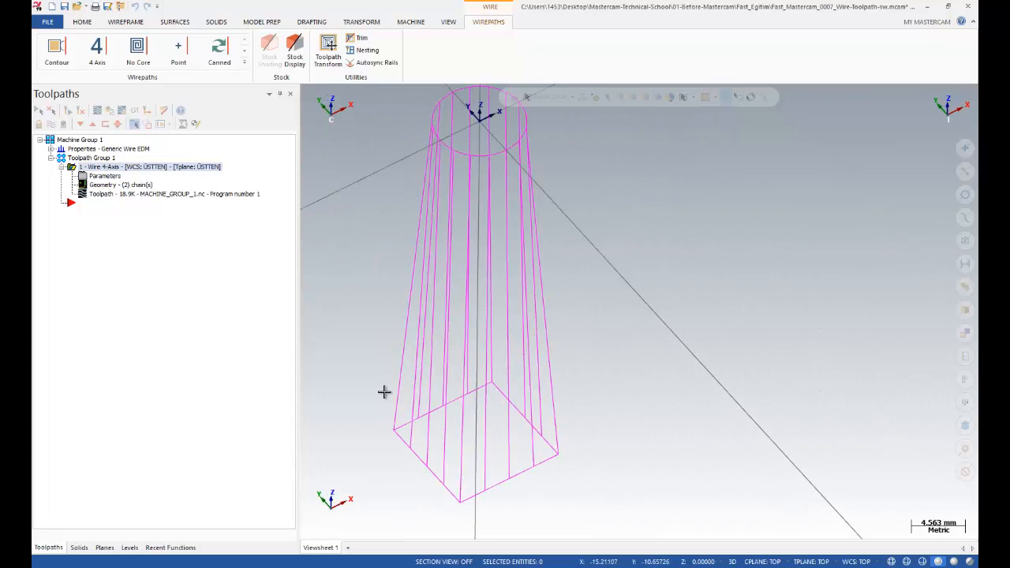
pyautogui.moveTo(386, 392); pyautogui.dragTo(425, 159)
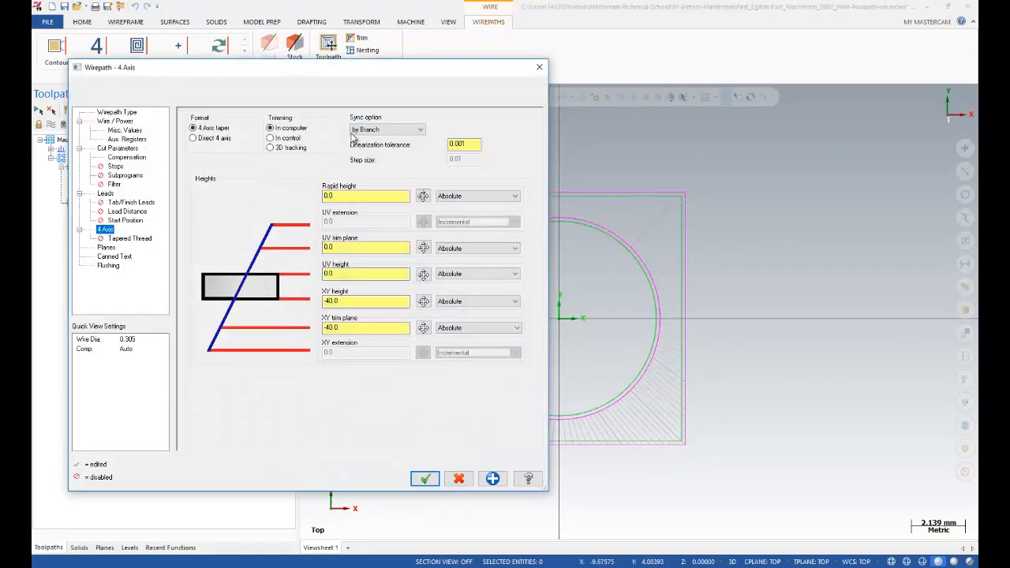
pyautogui.moveTo(382, 145)
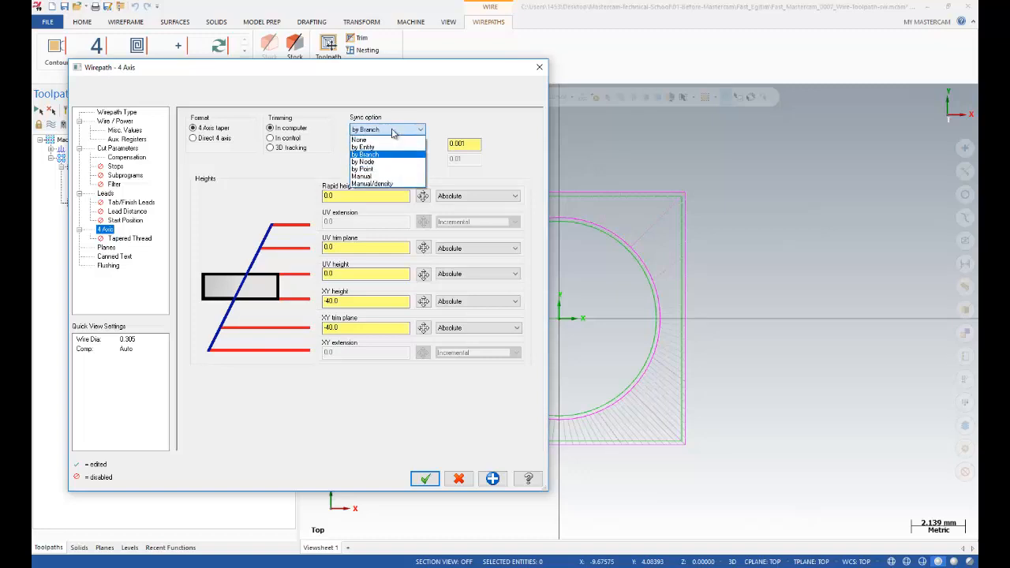
# - Set the 4-axis Sync option to None and regenerate the toolpath
pyautogui.click(360, 140)
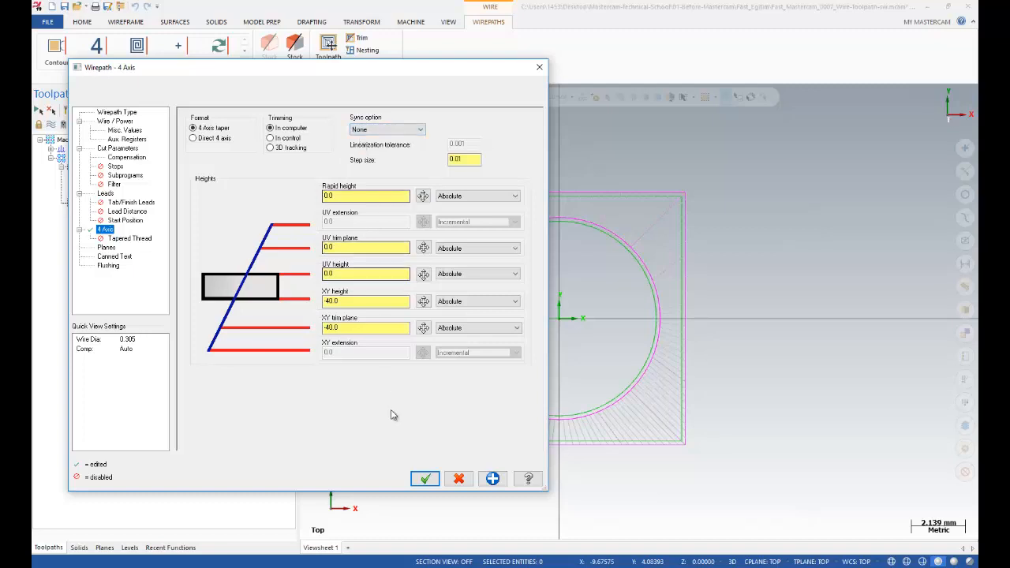
pyautogui.click(425, 479)
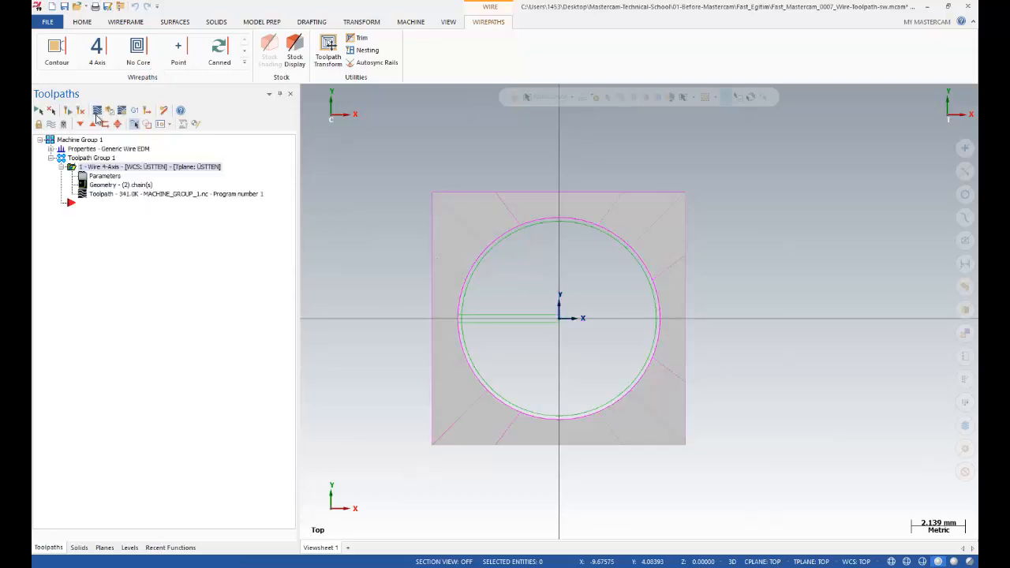
# - Backplot the unsynced wire toolpath, playing the simulation twice
pyautogui.click(97, 110)
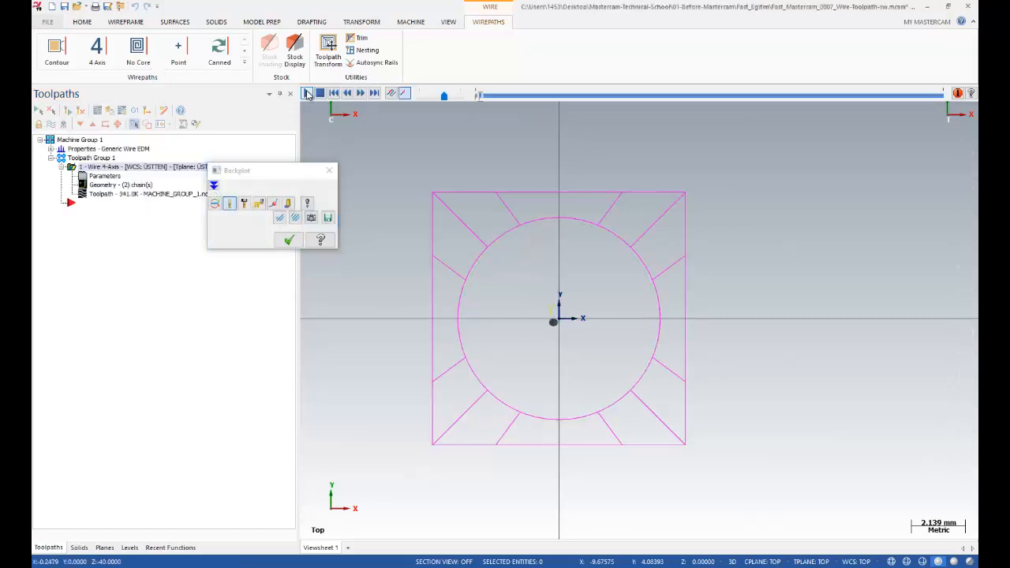
pyautogui.click(306, 92)
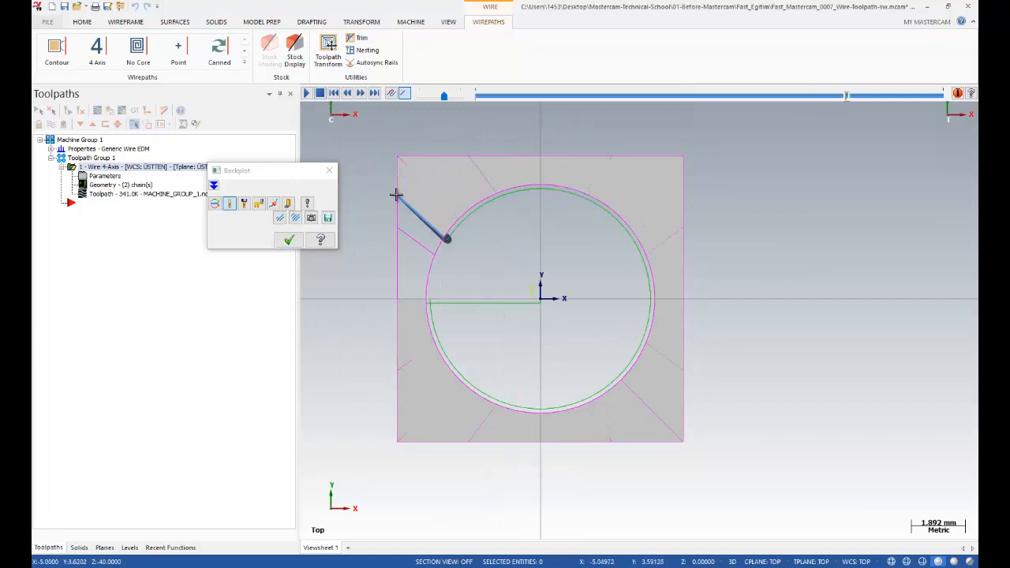
pyautogui.moveTo(387, 216)
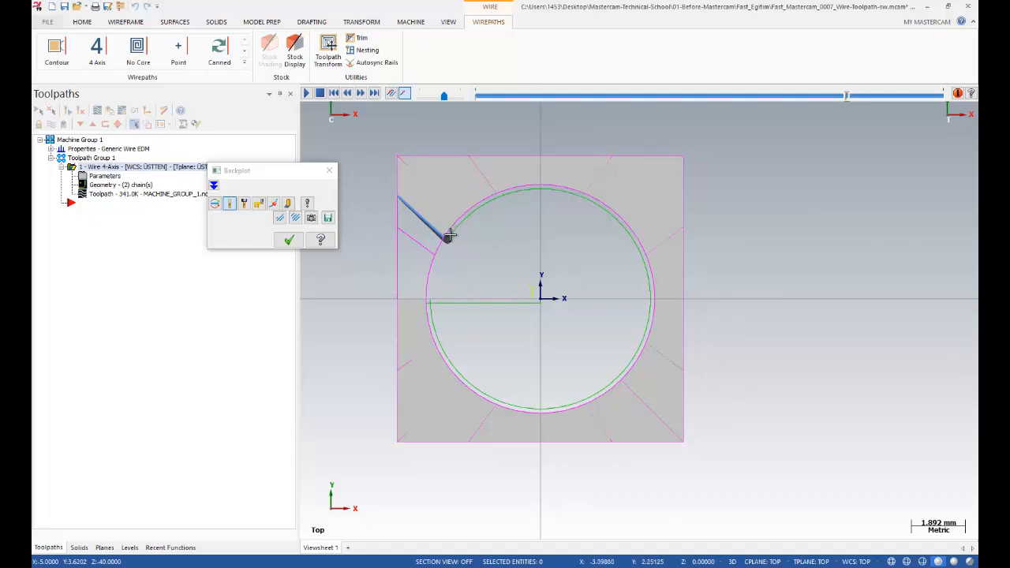
pyautogui.moveTo(447, 230)
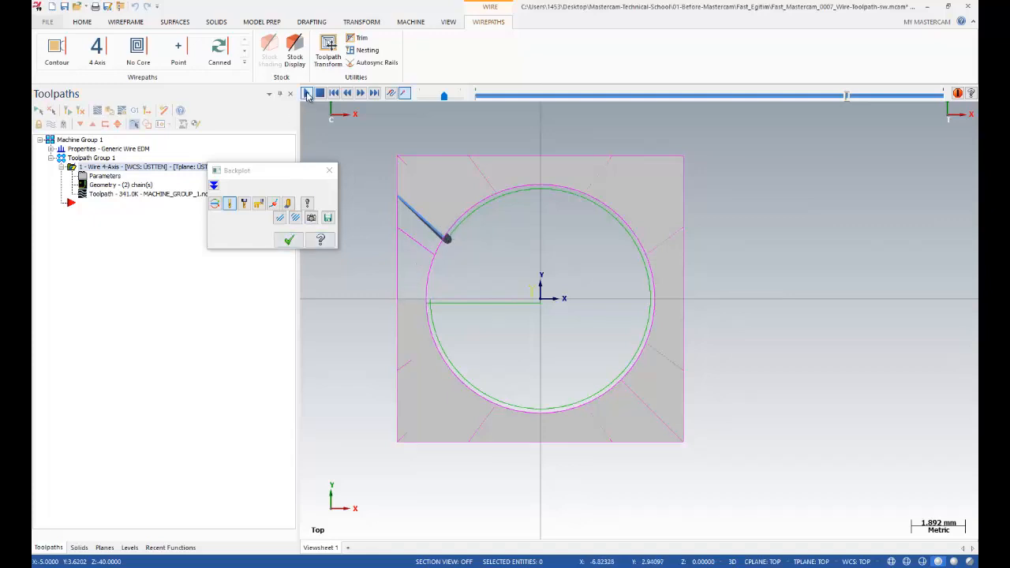
pyautogui.click(308, 94)
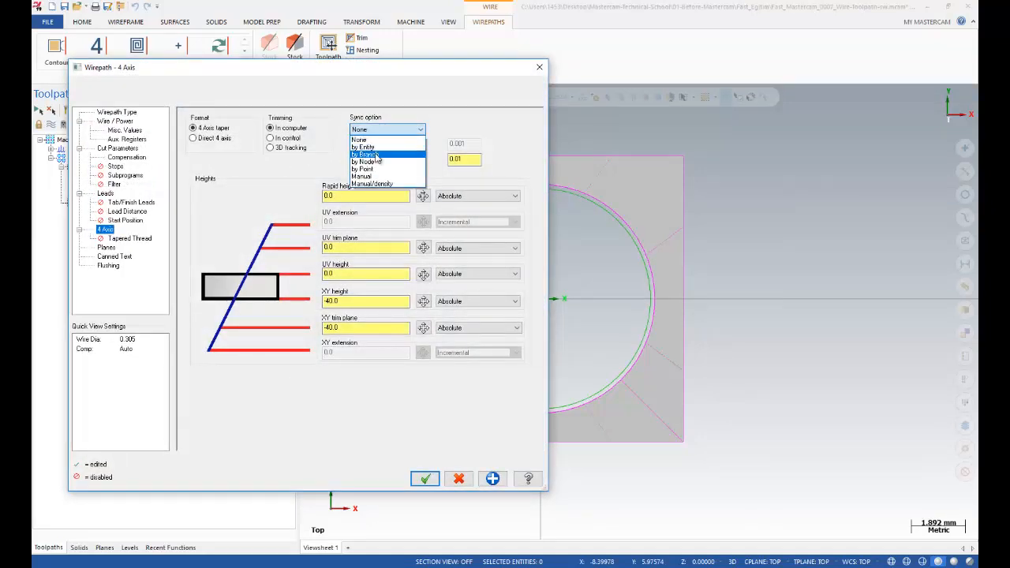
# - Change Sync option to by Branch and regenerate the 18.9K toolpath
pyautogui.click(366, 153)
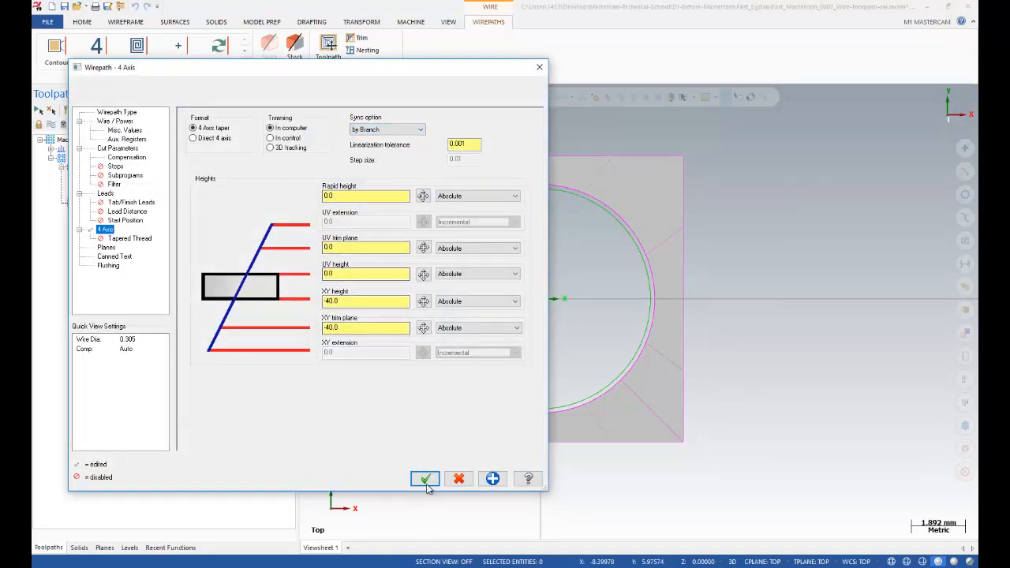
pyautogui.click(425, 479)
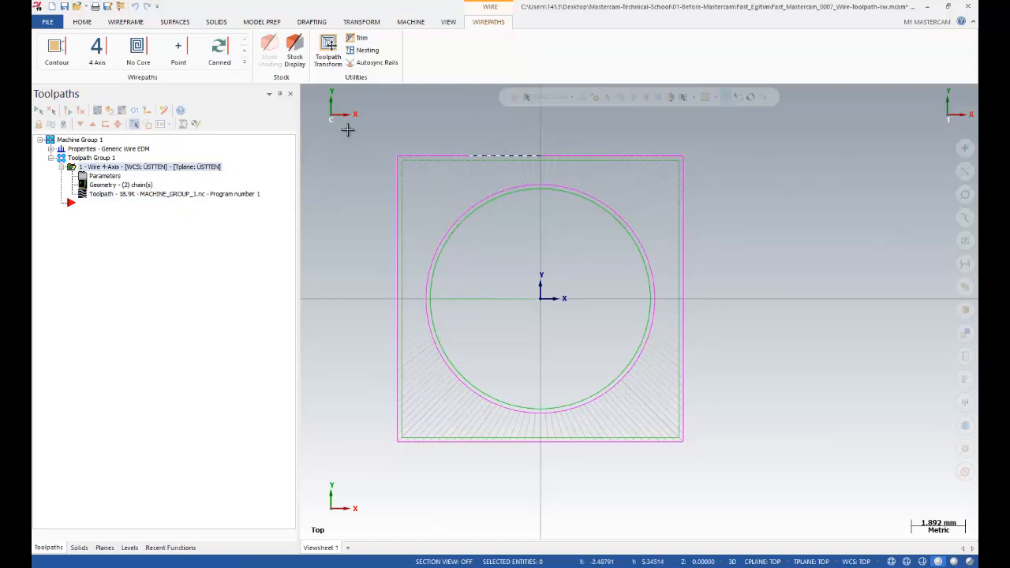
# - Switch to the Wireframe tab and zoom toward the square-and-circle geometry
pyautogui.click(125, 21)
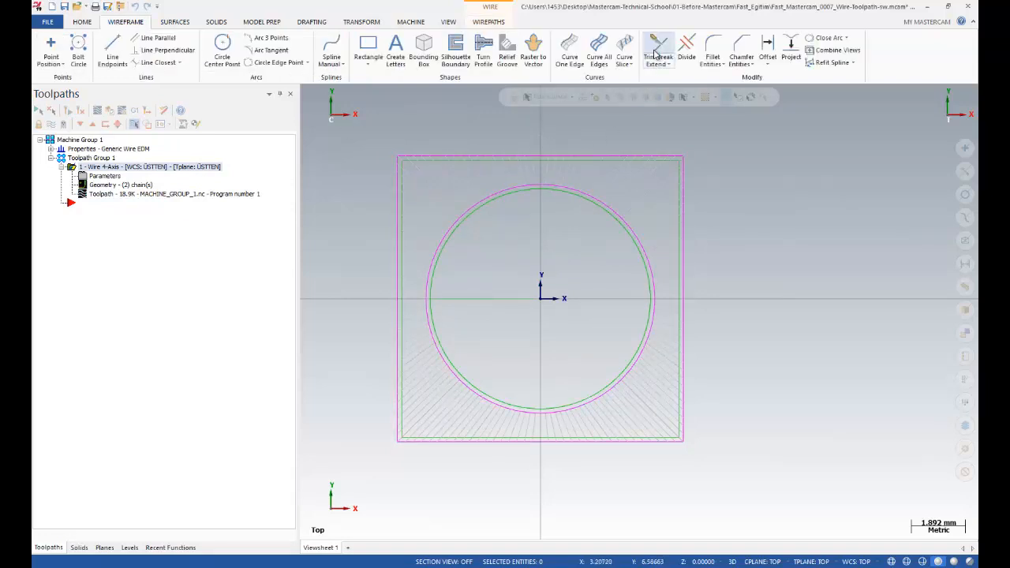
pyautogui.moveTo(658, 51)
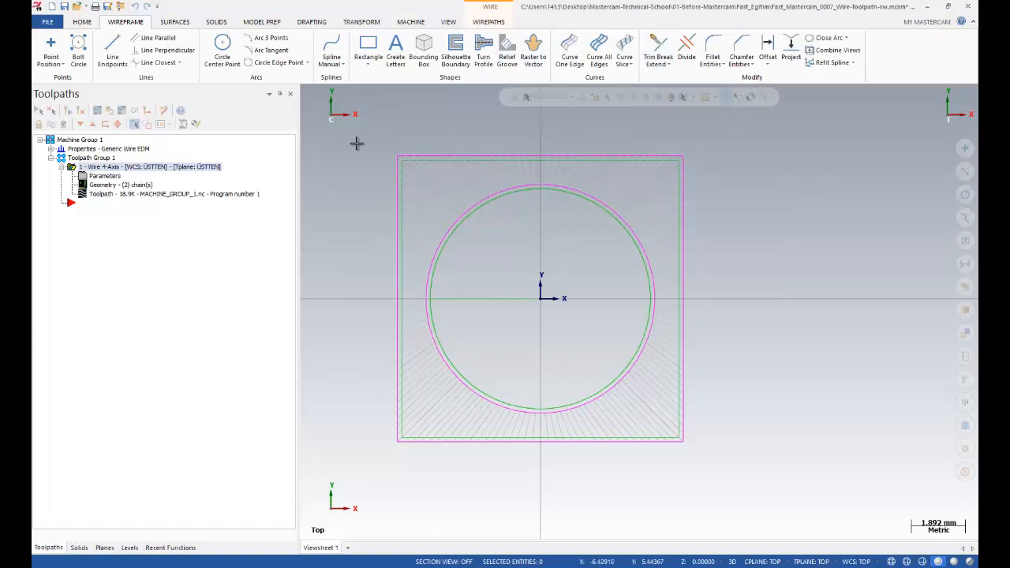
pyautogui.scroll(3)
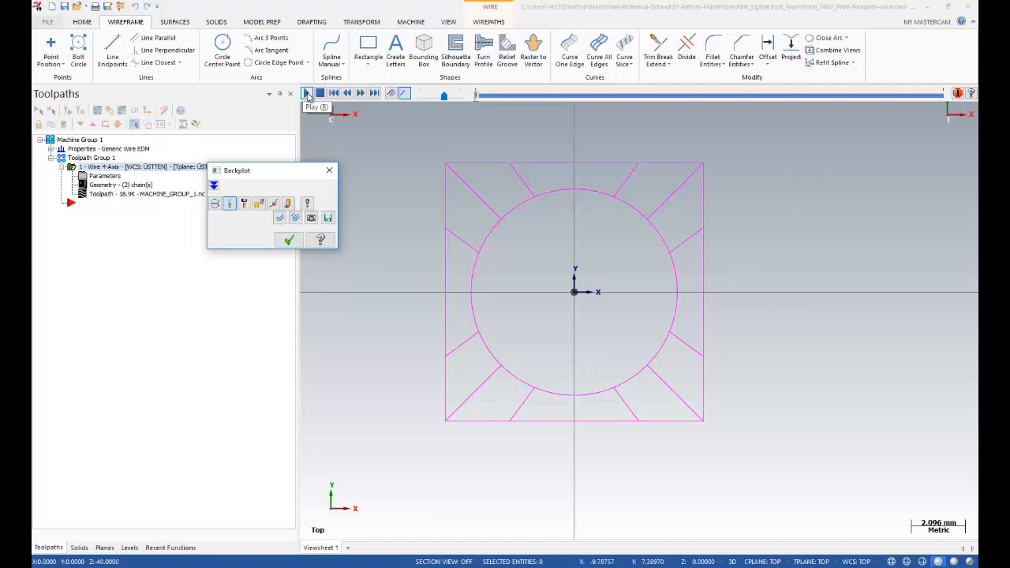
# - Play the branch-synced backplot to completion, fit the view and close Backplot
pyautogui.click(307, 93)
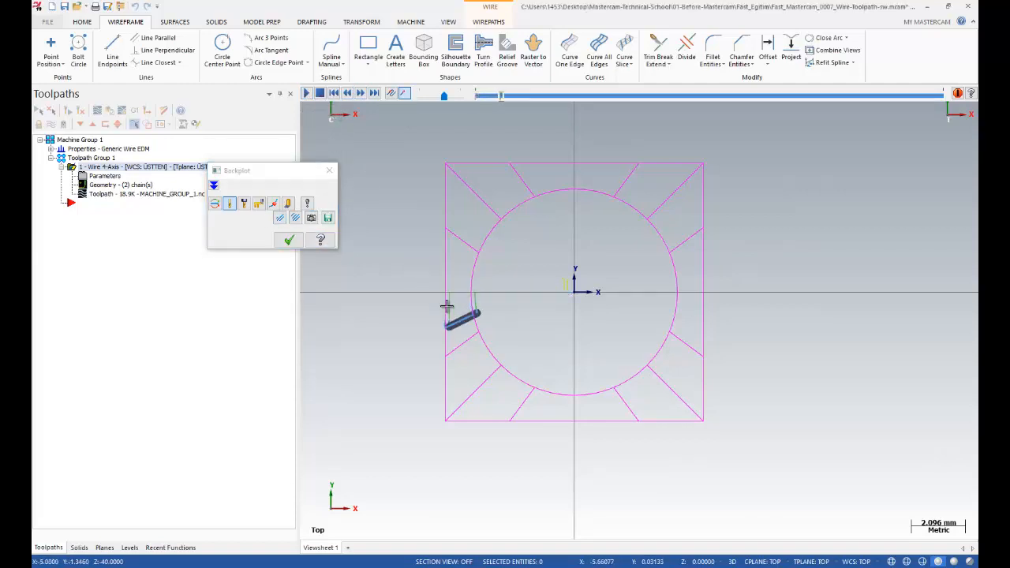
pyautogui.click(307, 93)
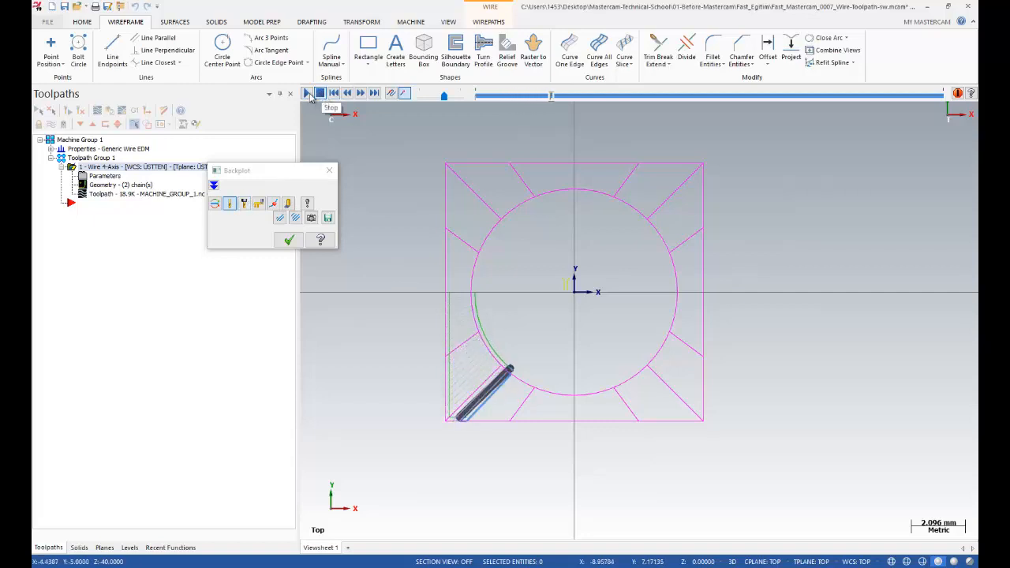
pyautogui.click(306, 92)
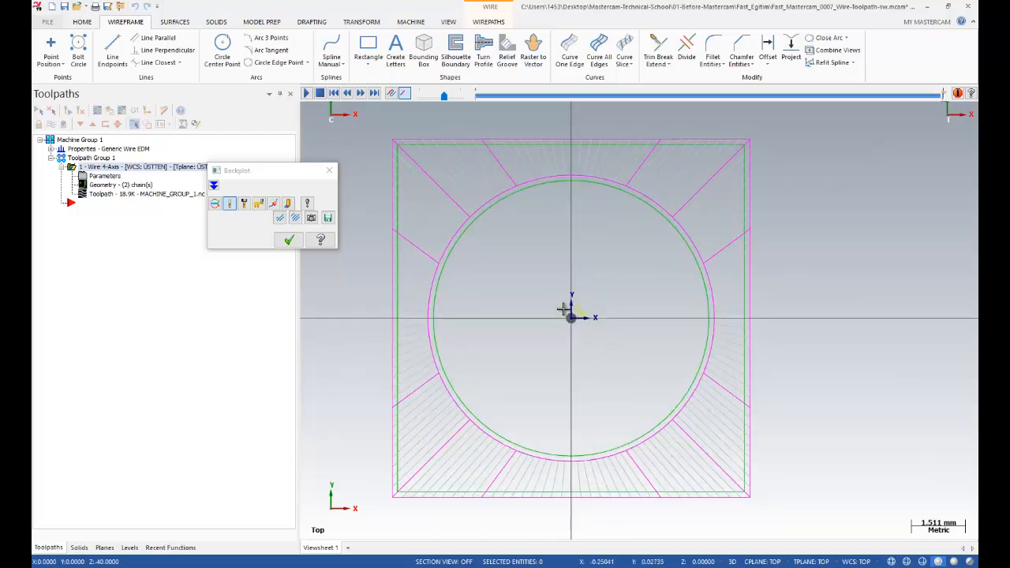
pyautogui.click(290, 239)
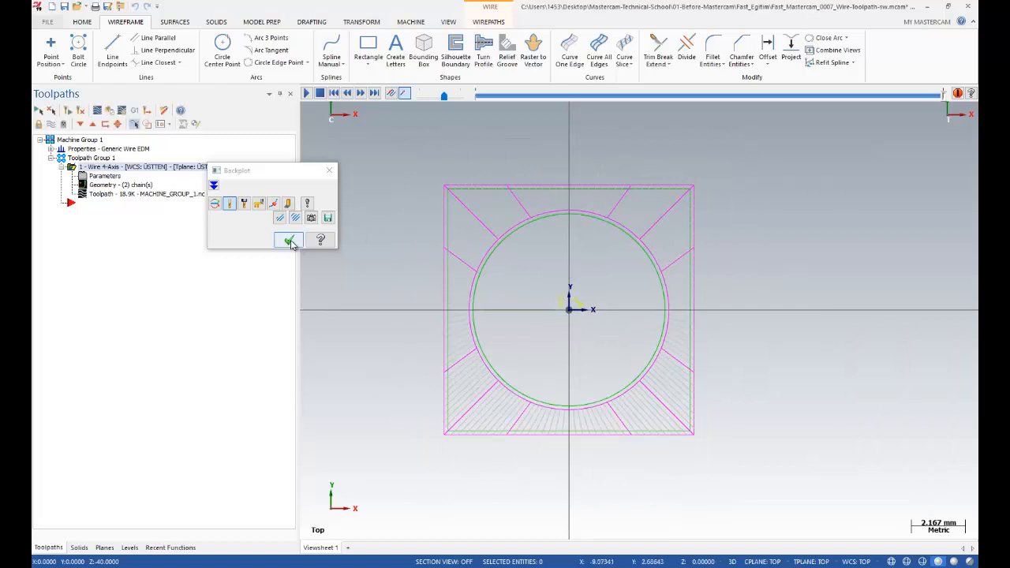
pyautogui.click(288, 240)
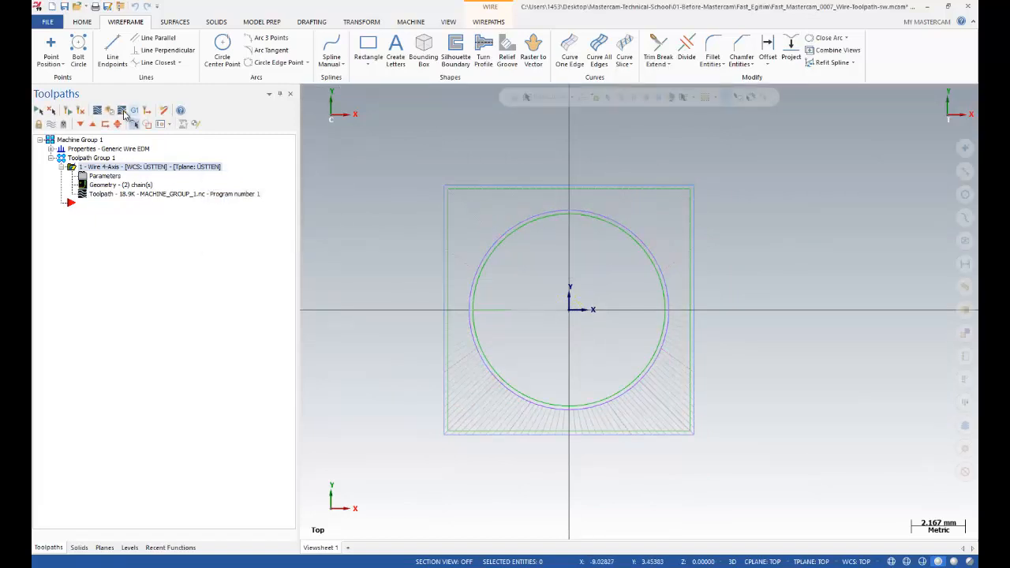
# - Post the toolpath to MACHINE_GROUP_1.nc and open it in Code Expert
pyautogui.click(134, 111)
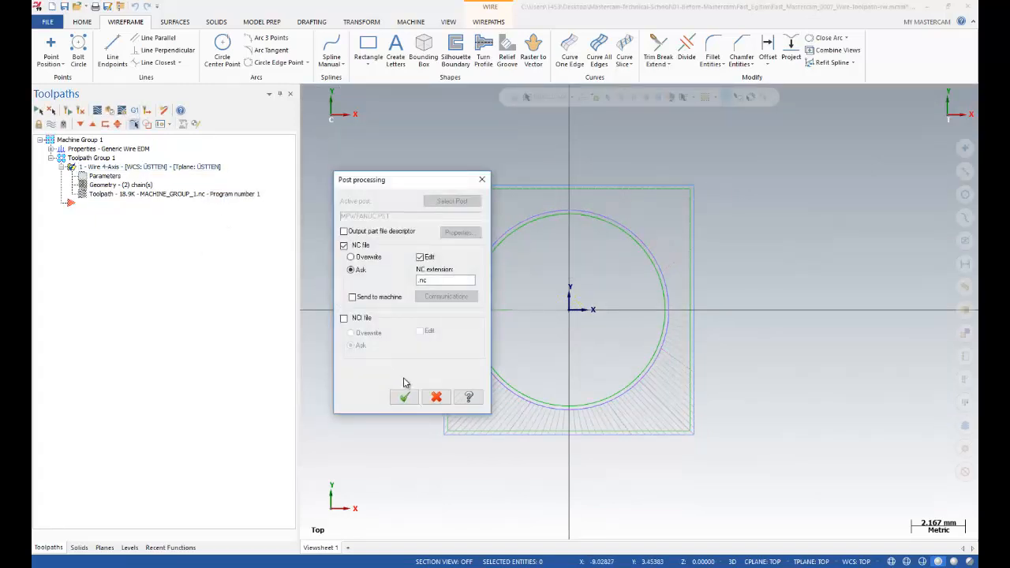
pyautogui.click(403, 397)
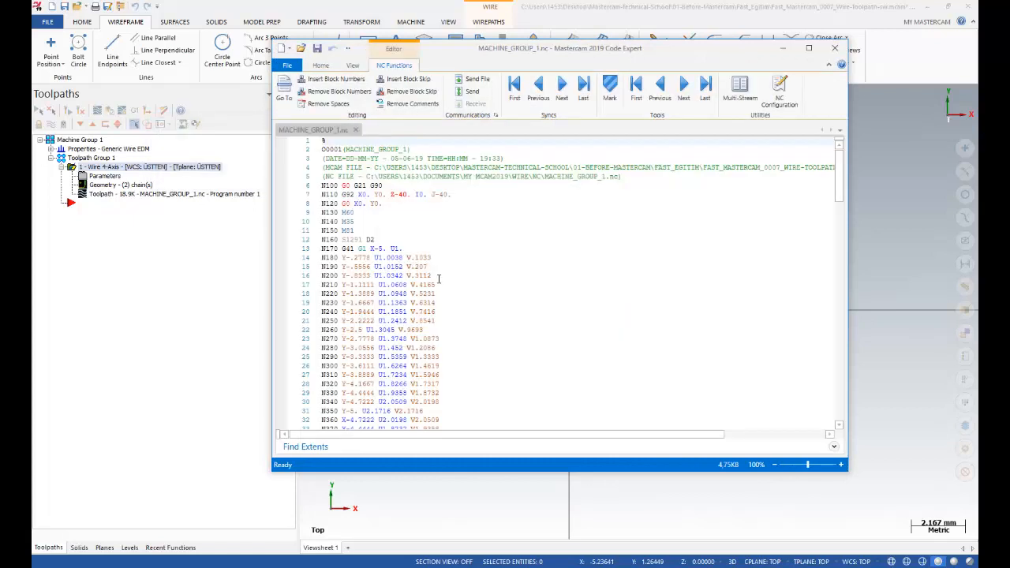
pyautogui.moveTo(379, 295)
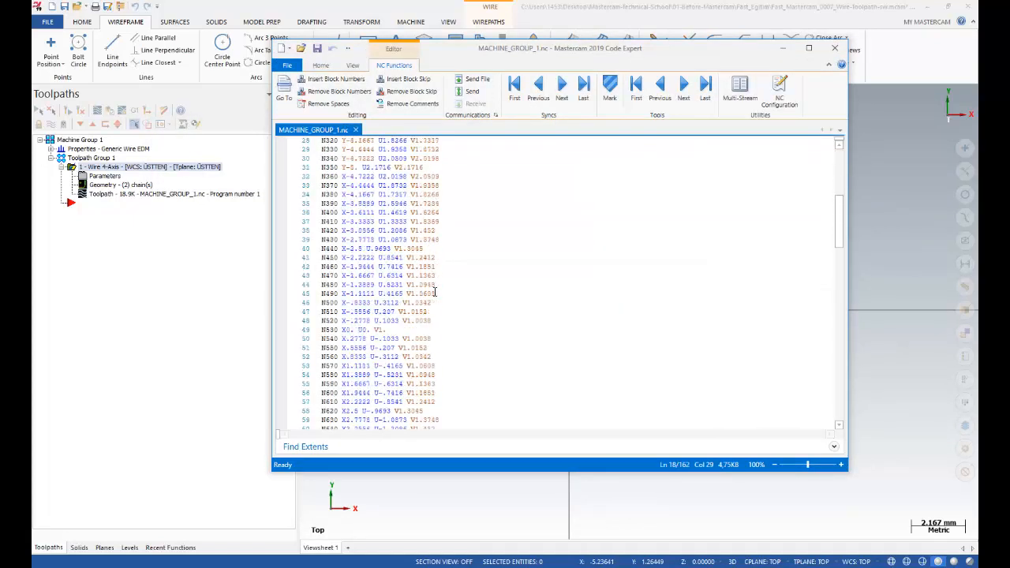
# - Scroll through the 162-line MACHINE_GROUP_1.nc program down to M30 and back, then close Code Expert
pyautogui.scroll(-3)
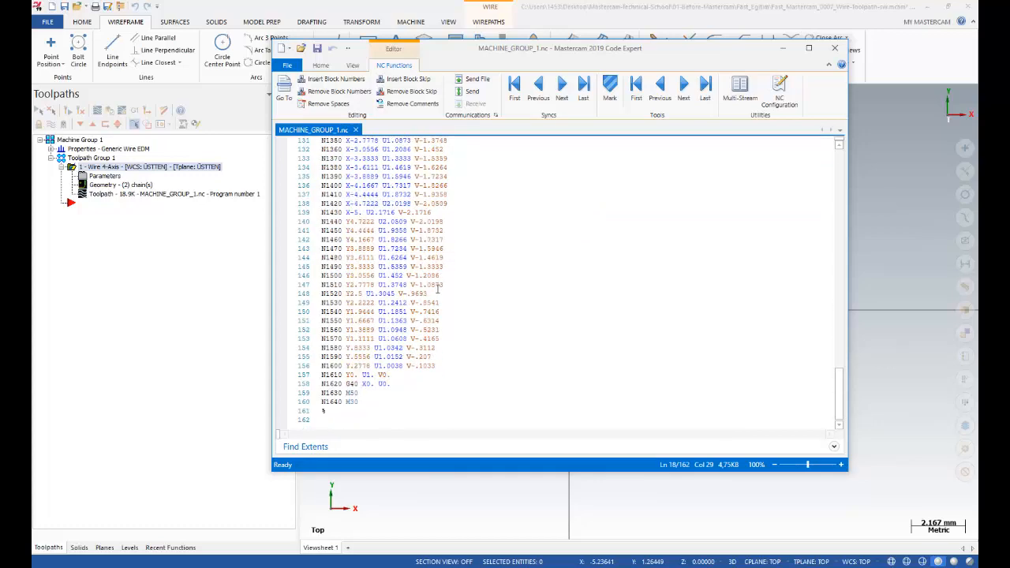
pyautogui.scroll(3)
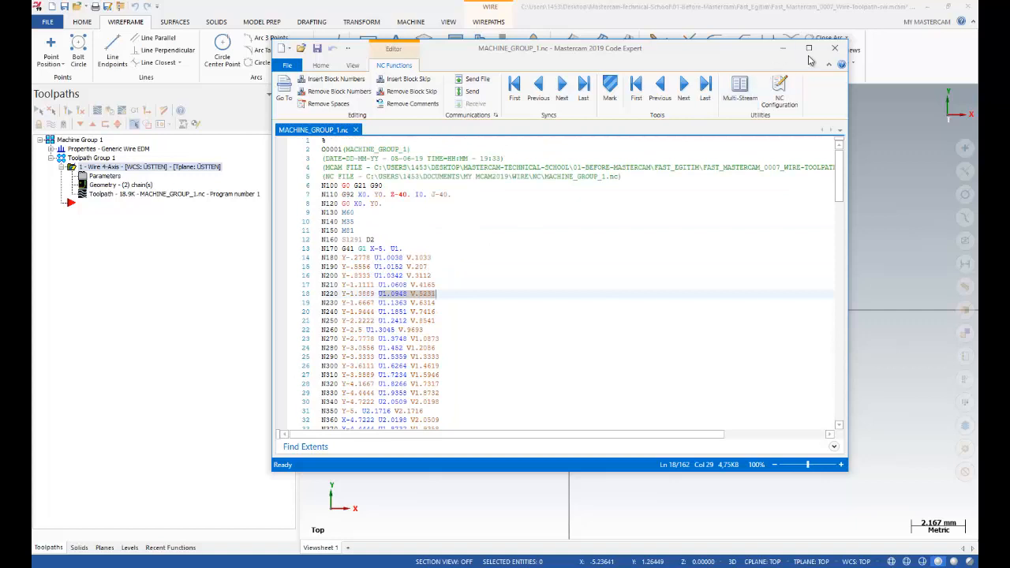
pyautogui.click(835, 48)
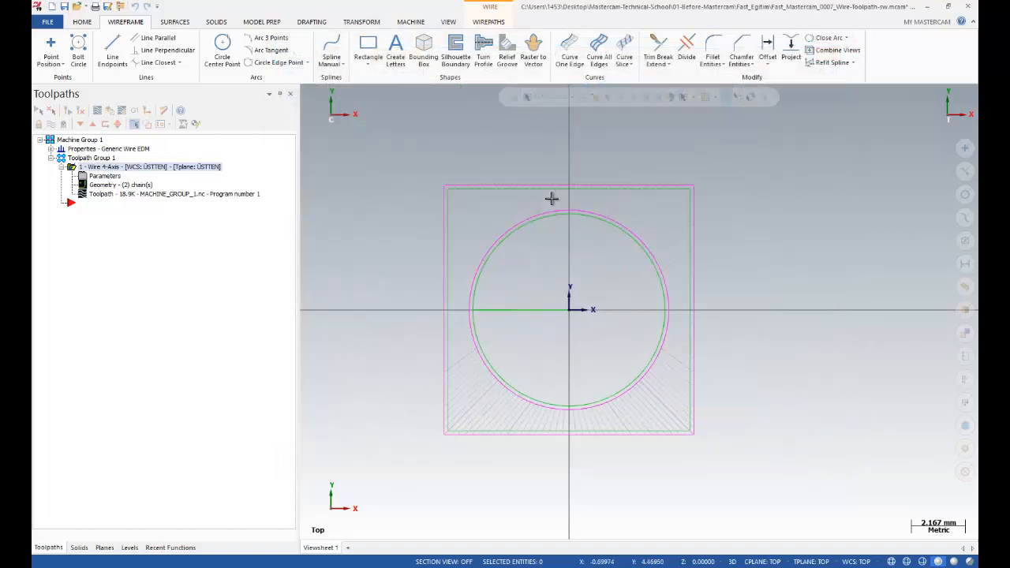